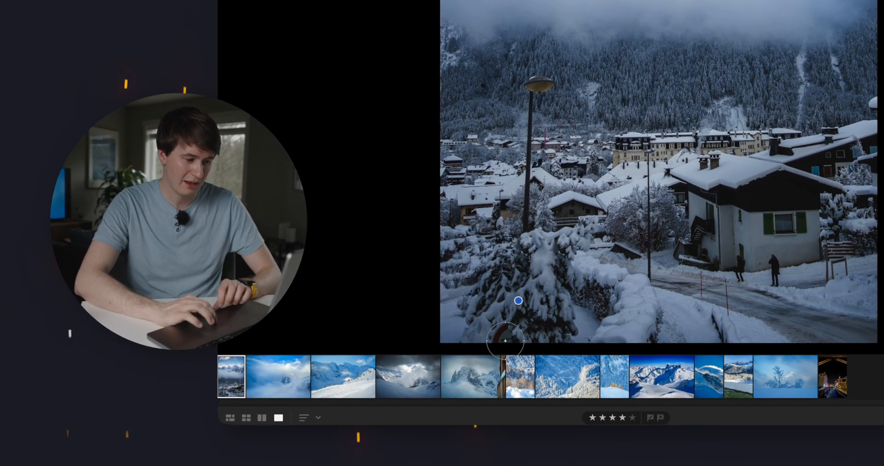
mouse_move(632, 395)
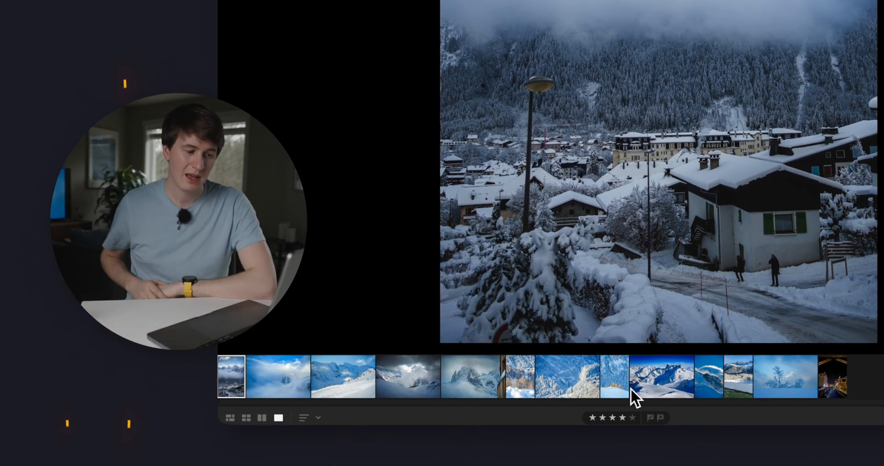